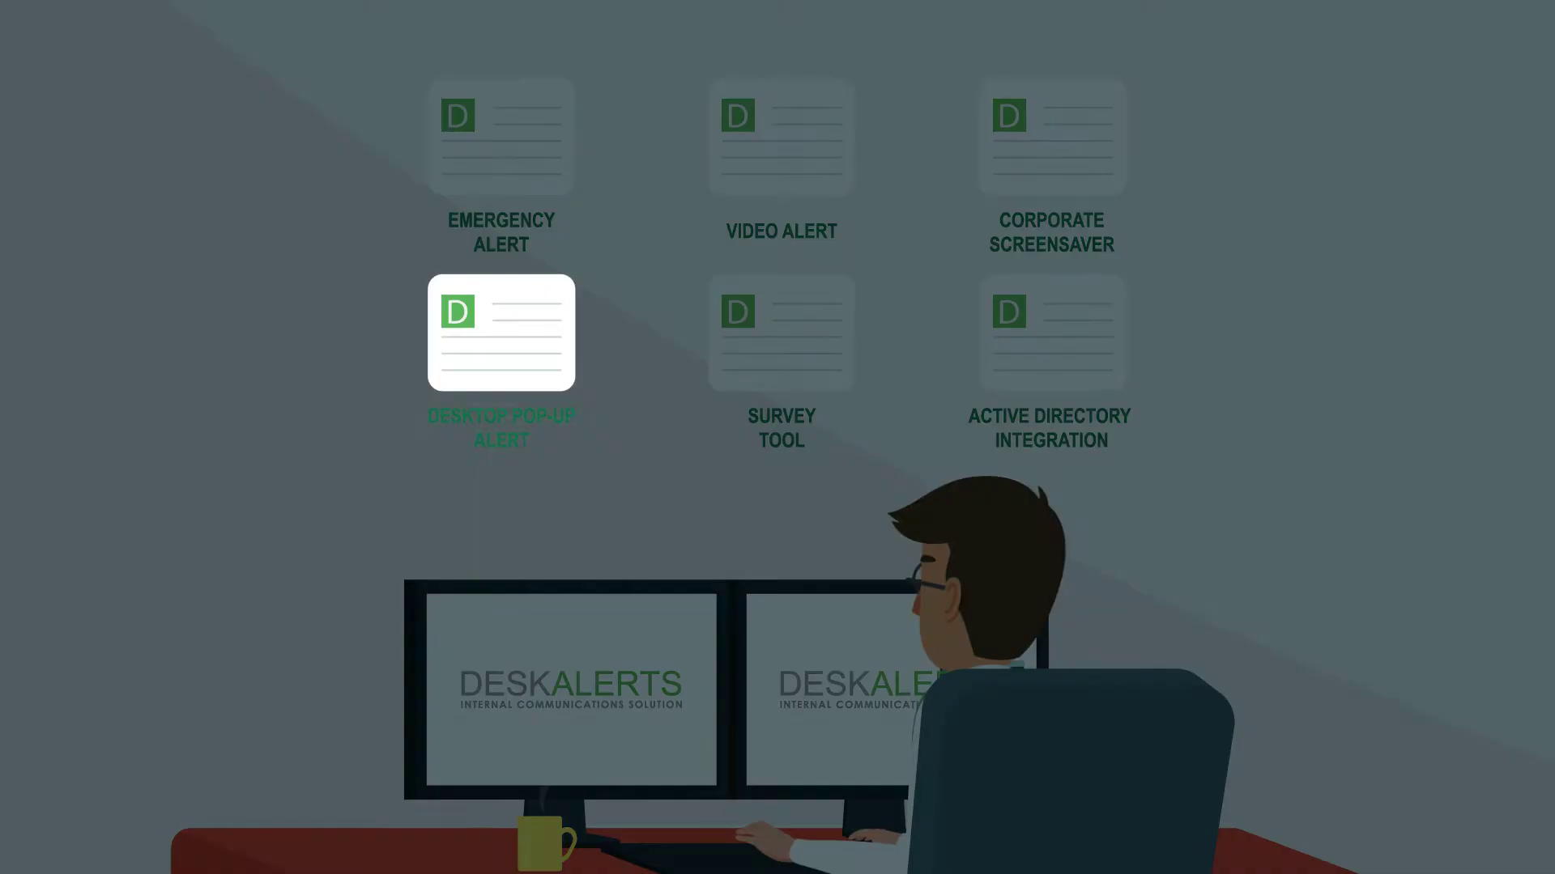
Step: Enlarge the Desktop Pop-up Alert tile from the six-feature grid over the dimmed office scene
left_click(500, 332)
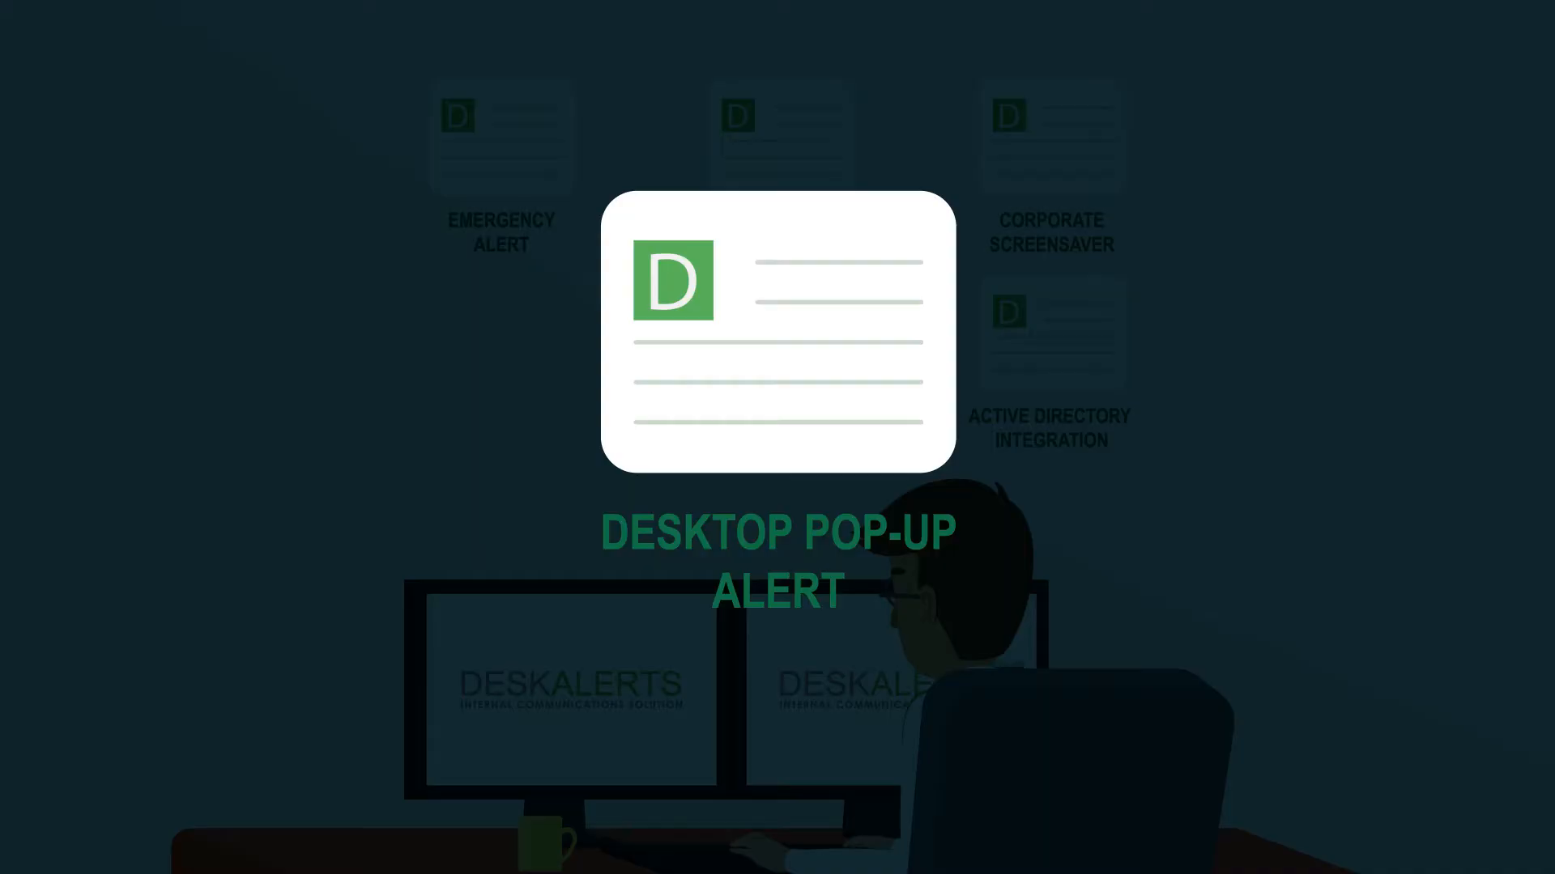